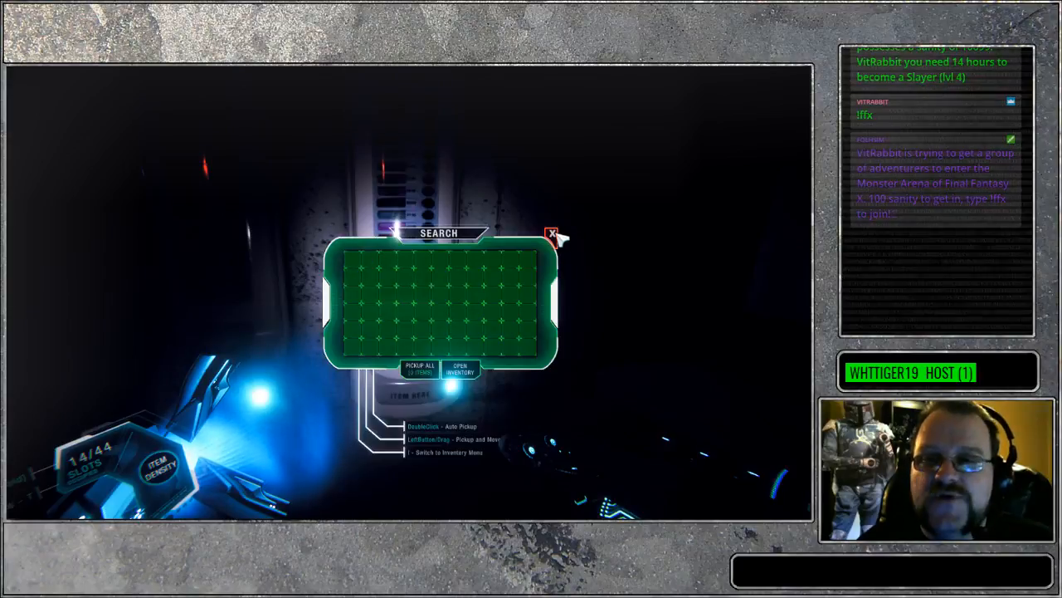
click(551, 235)
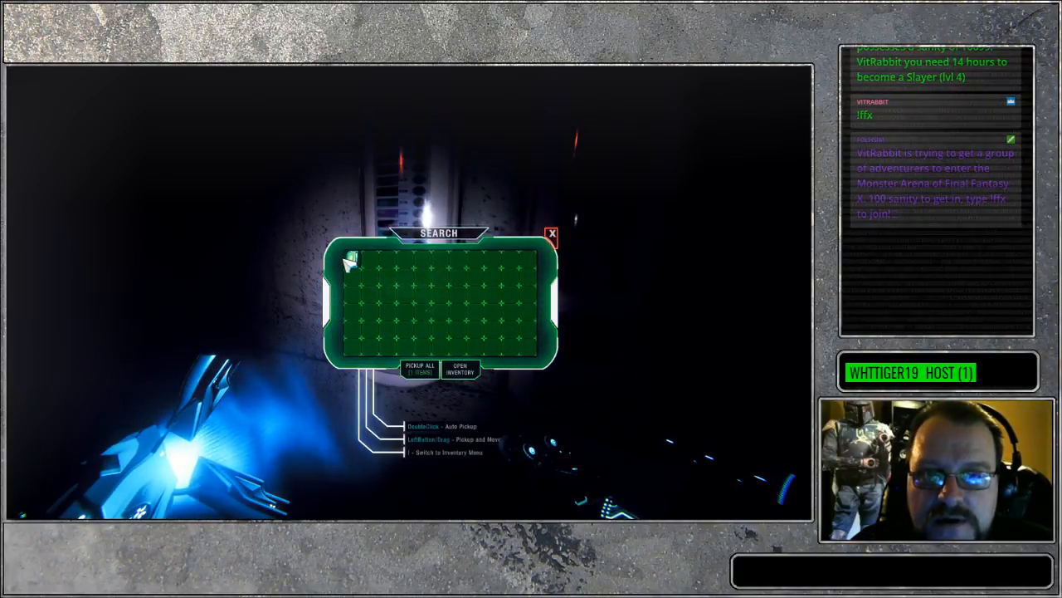
mouse_move(352, 259)
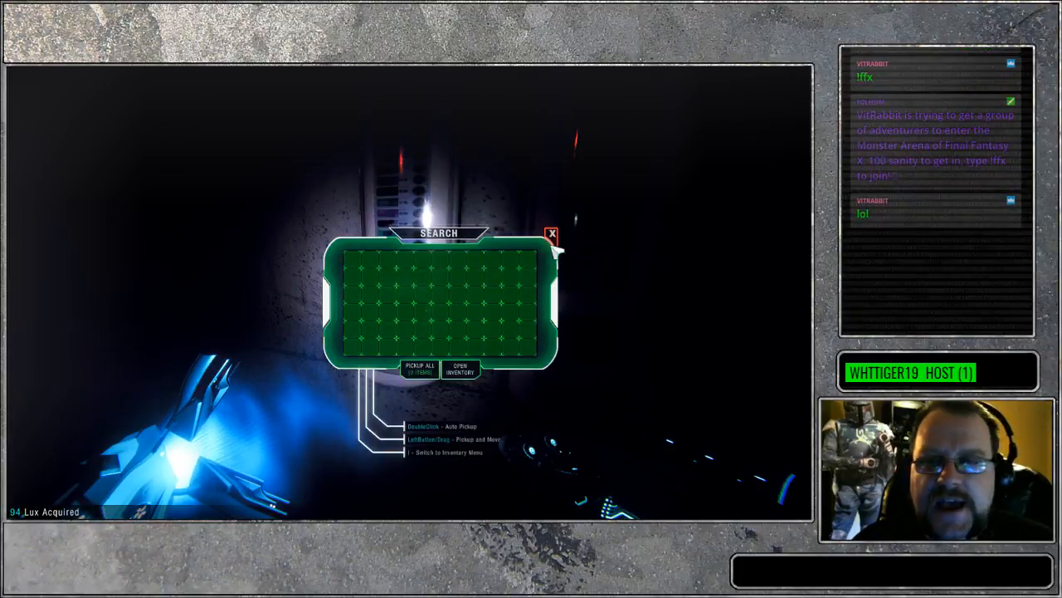
click(551, 234)
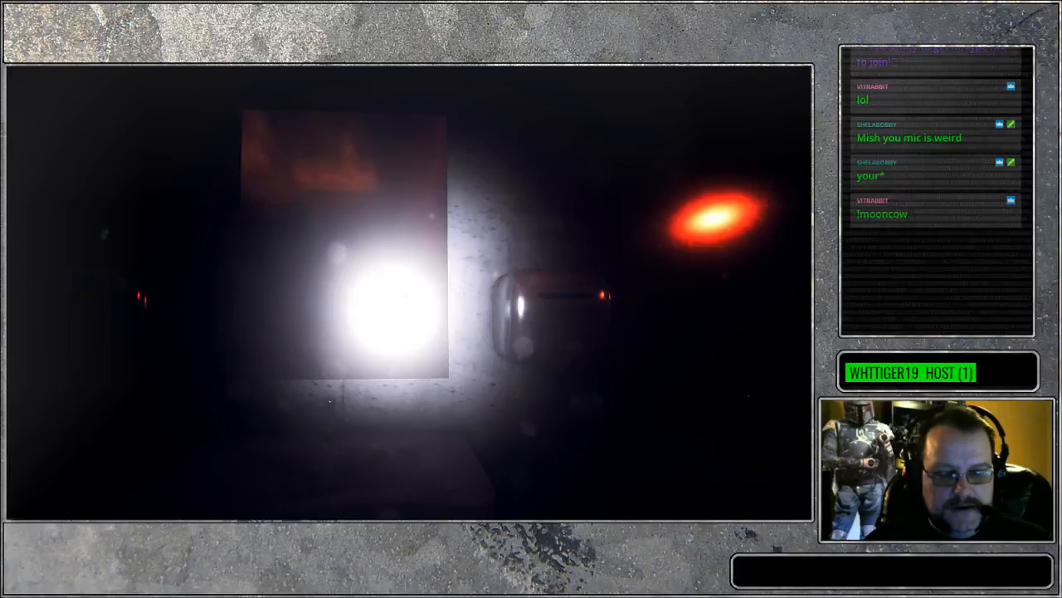
key(Escape)
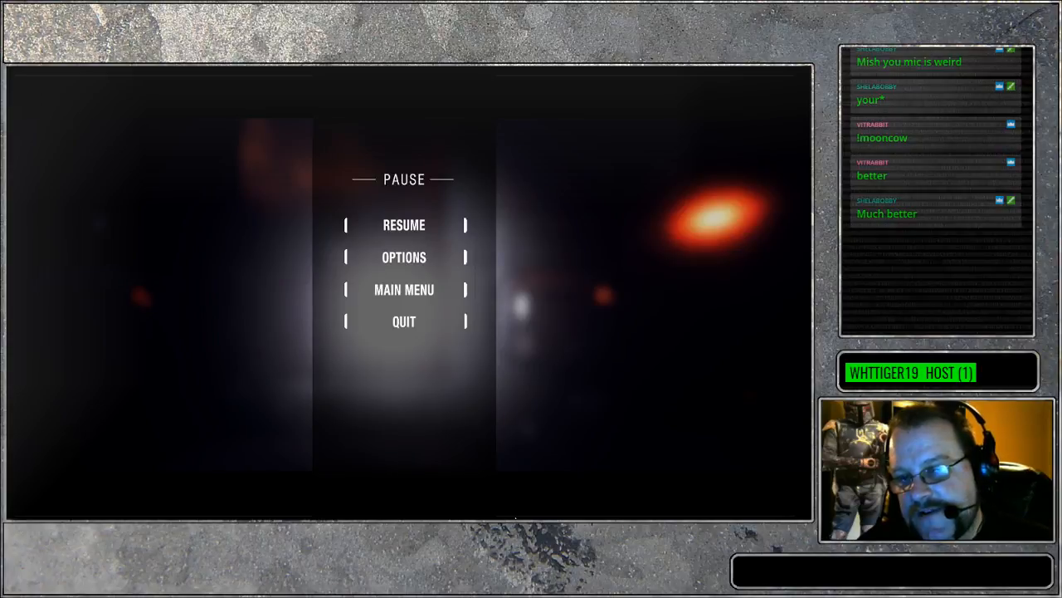
click(403, 225)
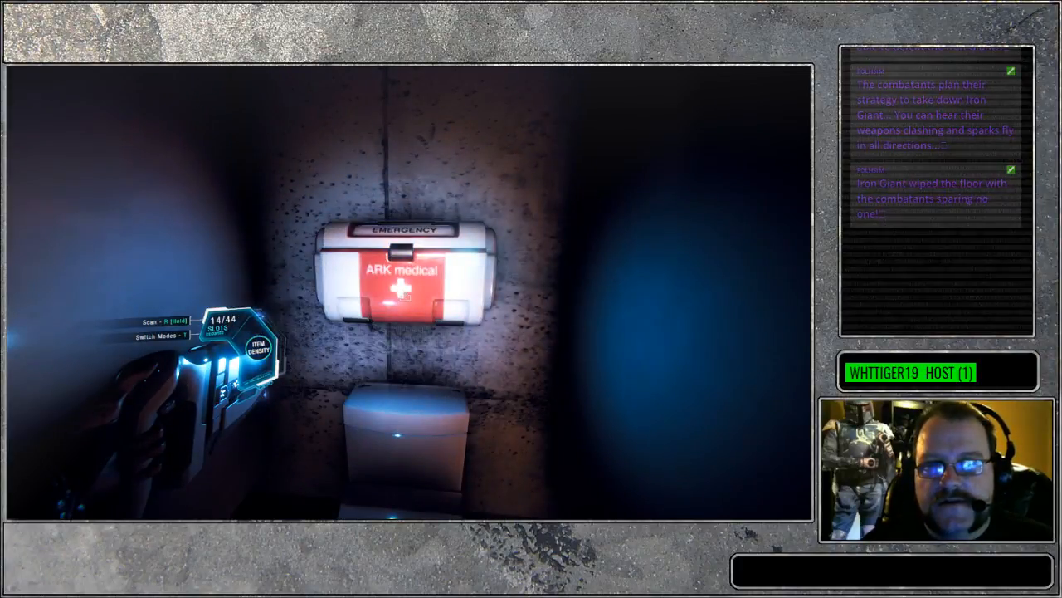
click(411, 274)
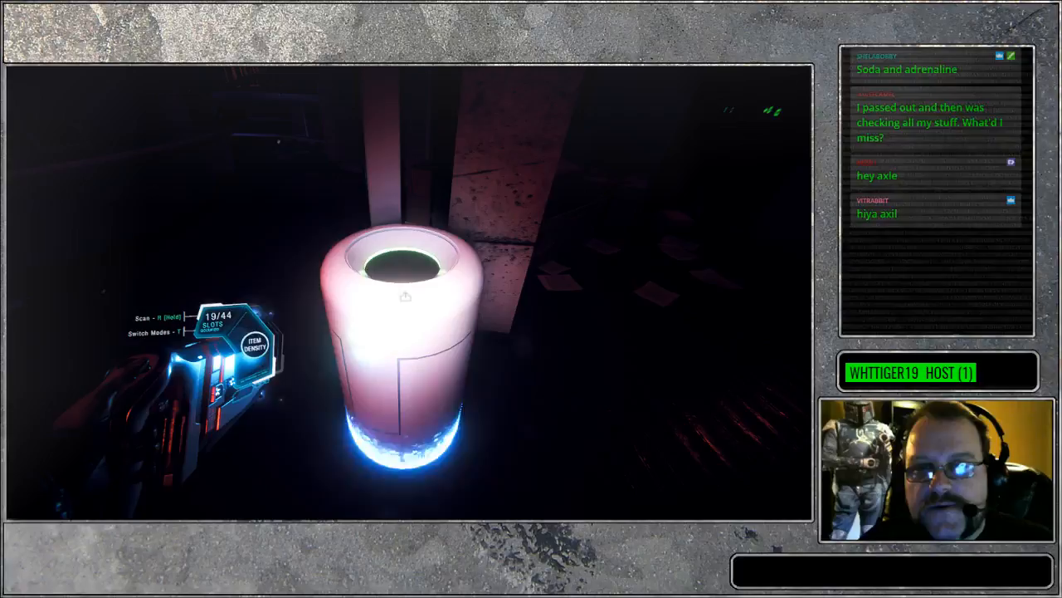
click(400, 295)
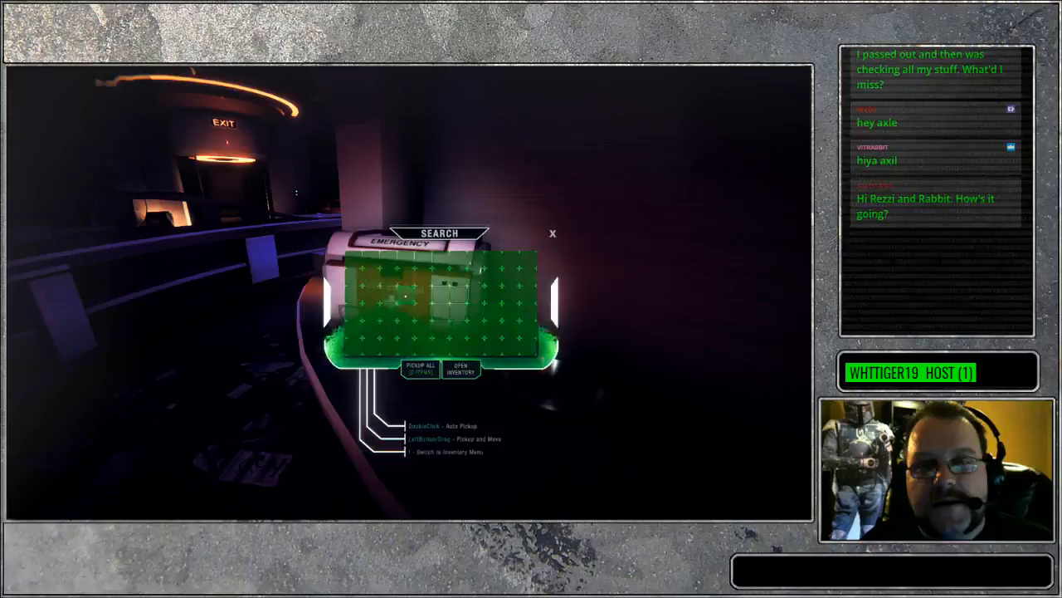
click(552, 235)
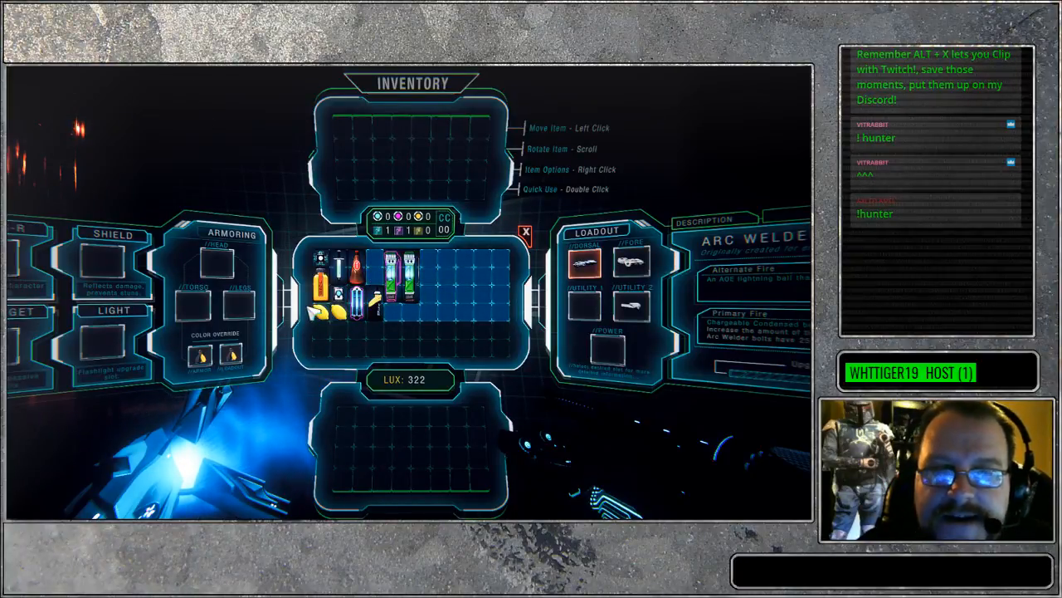
mouse_move(381, 282)
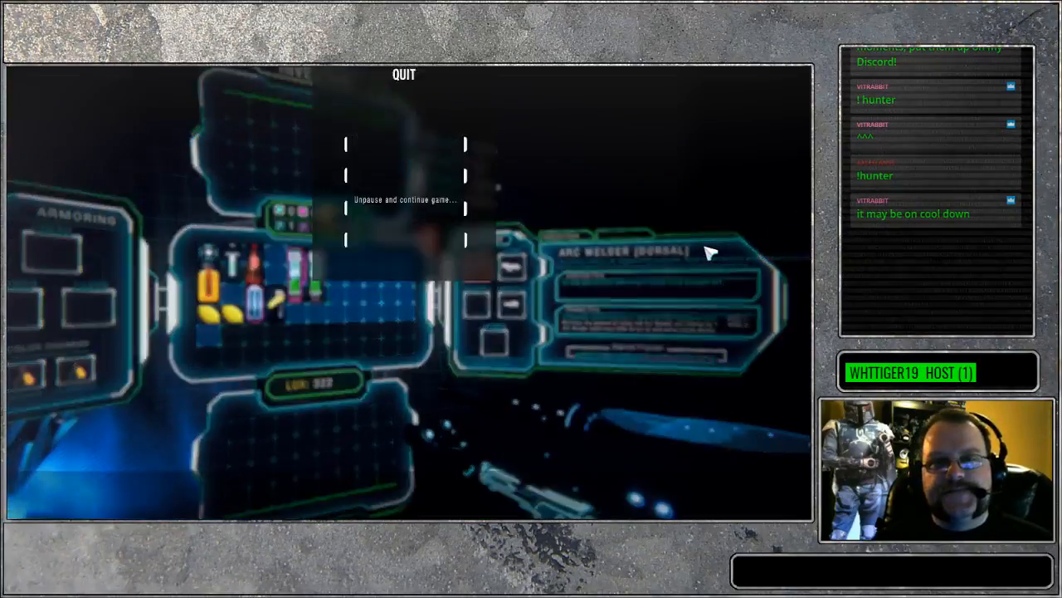
click(403, 199)
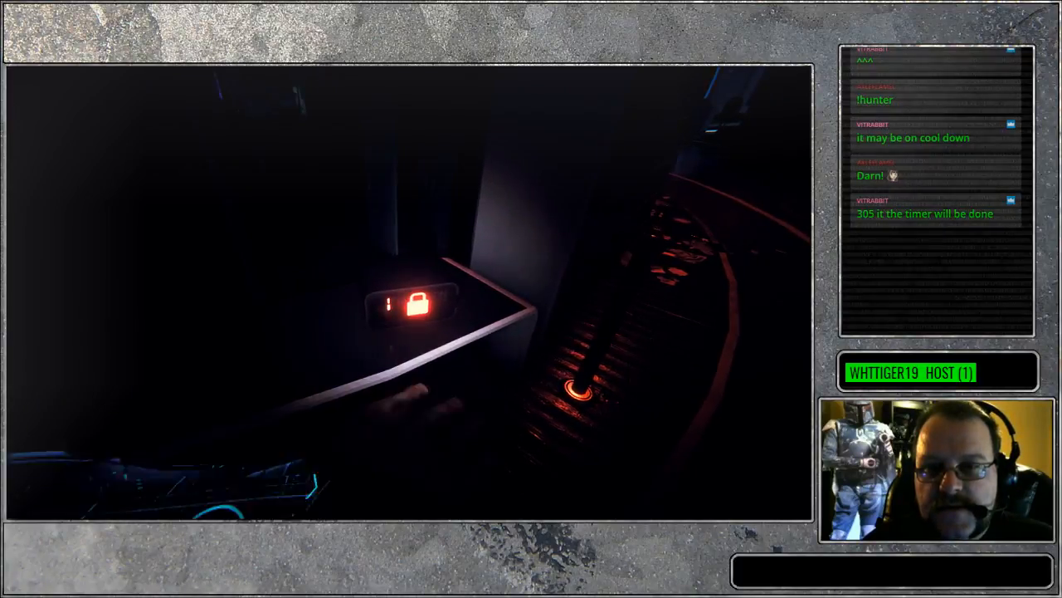
click(417, 305)
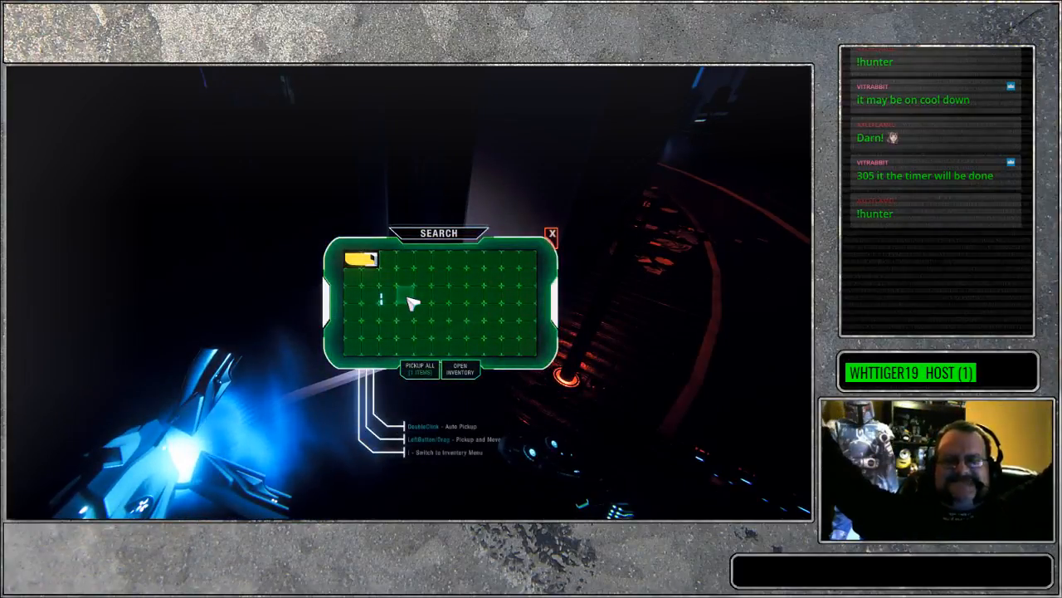
mouse_move(361, 261)
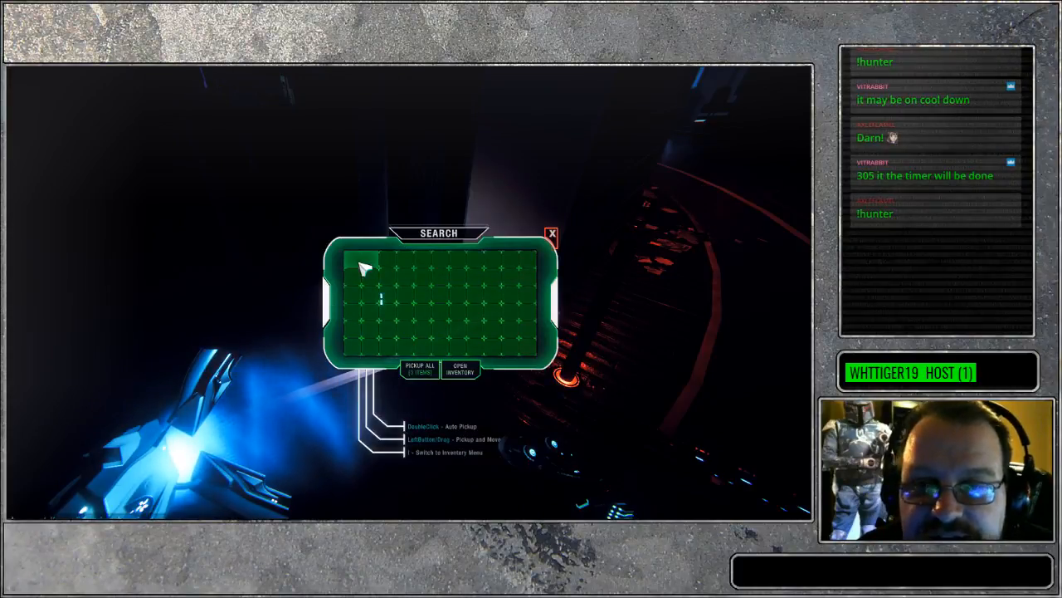
click(421, 372)
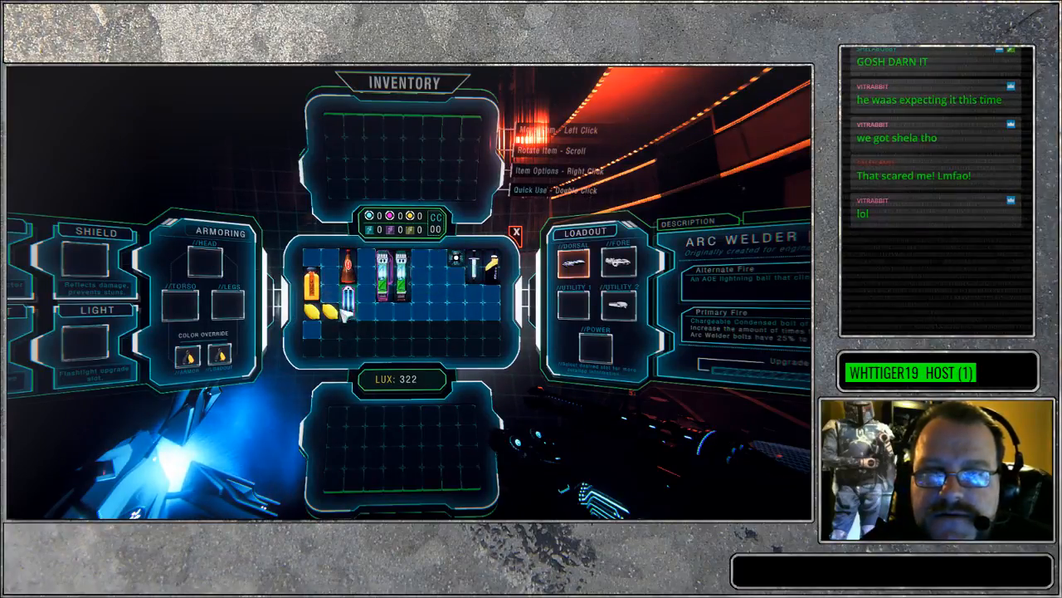
mouse_move(344, 287)
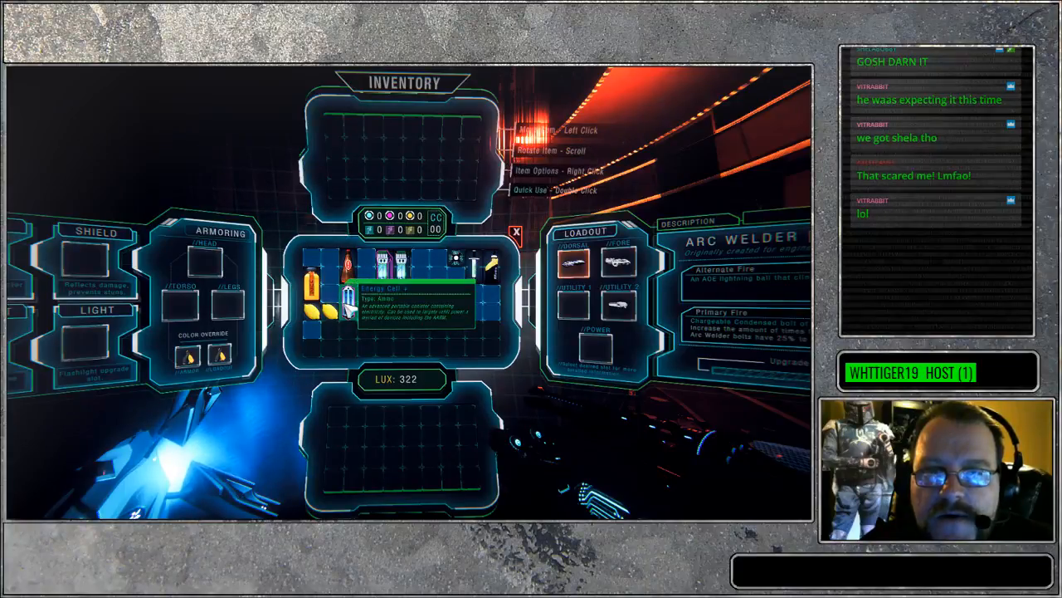